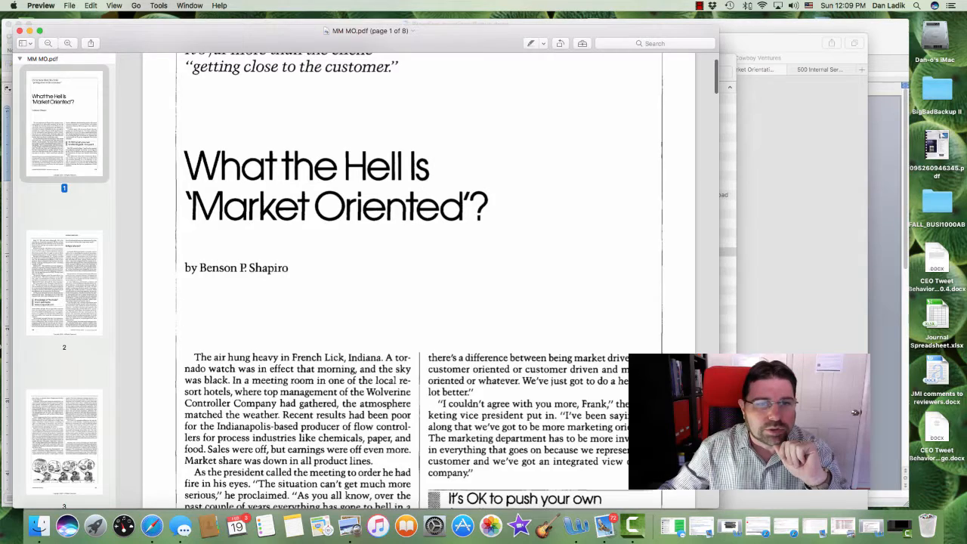
- Scroll down through Shapiro's 'What the Hell Is Market Oriented' PDF before moving to the blog post
scroll("down", 3)
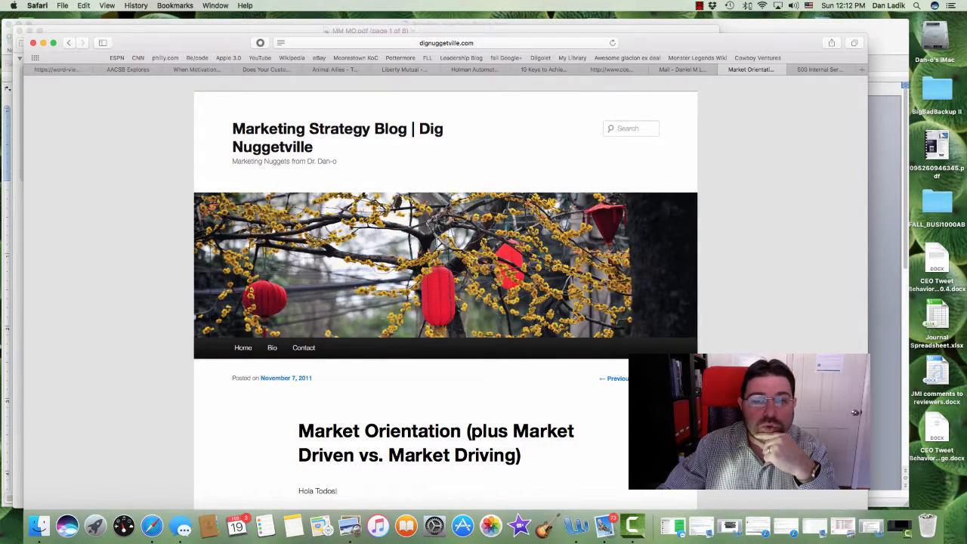
scroll("down", 3)
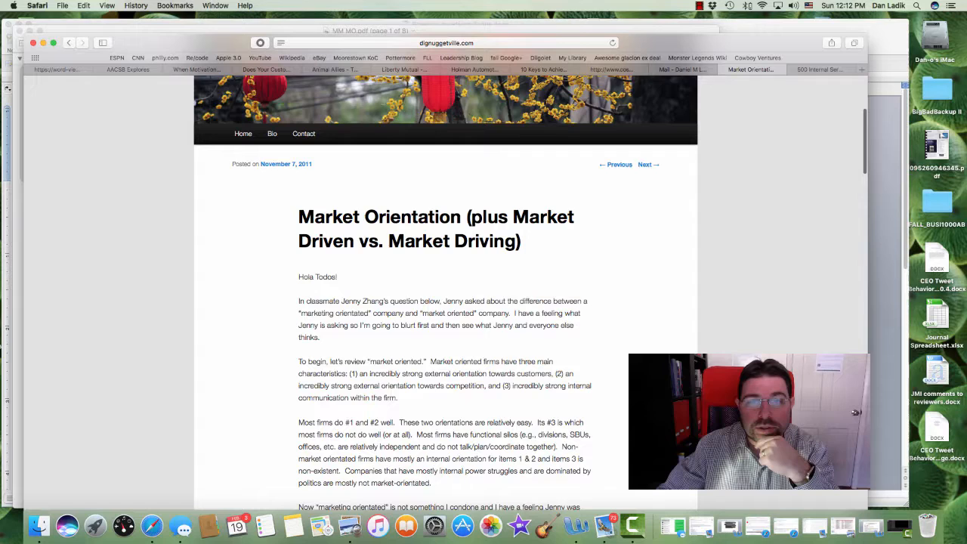
scroll("down", 3)
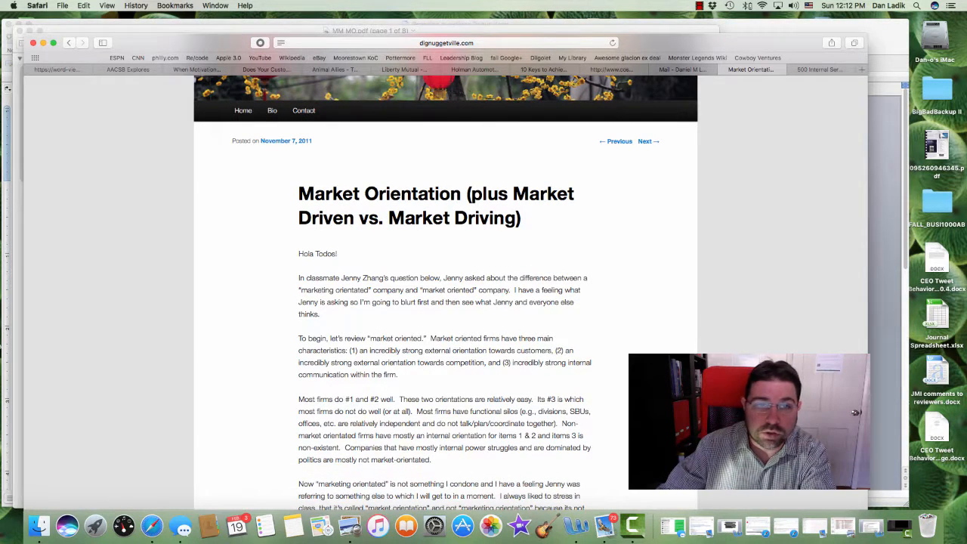
scroll("down", 3)
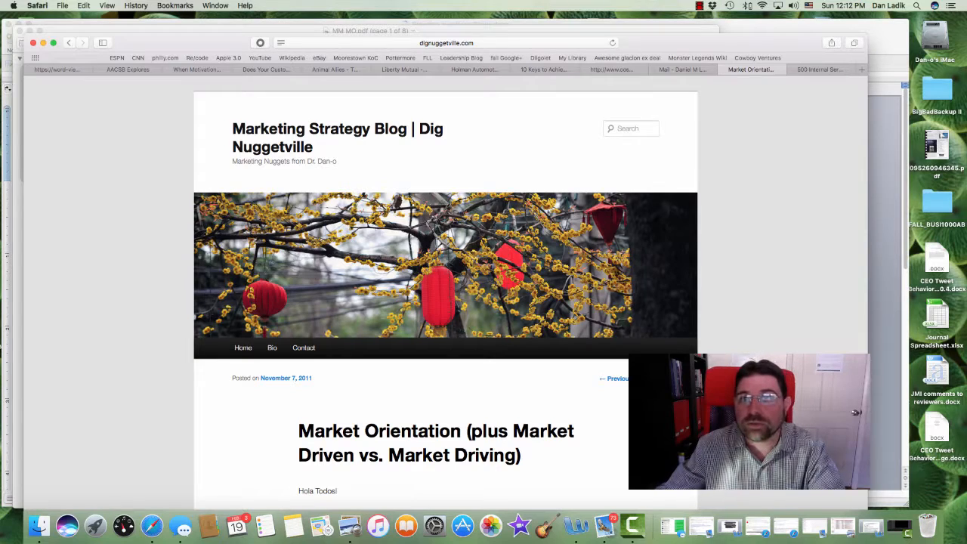
left_click(696, 6)
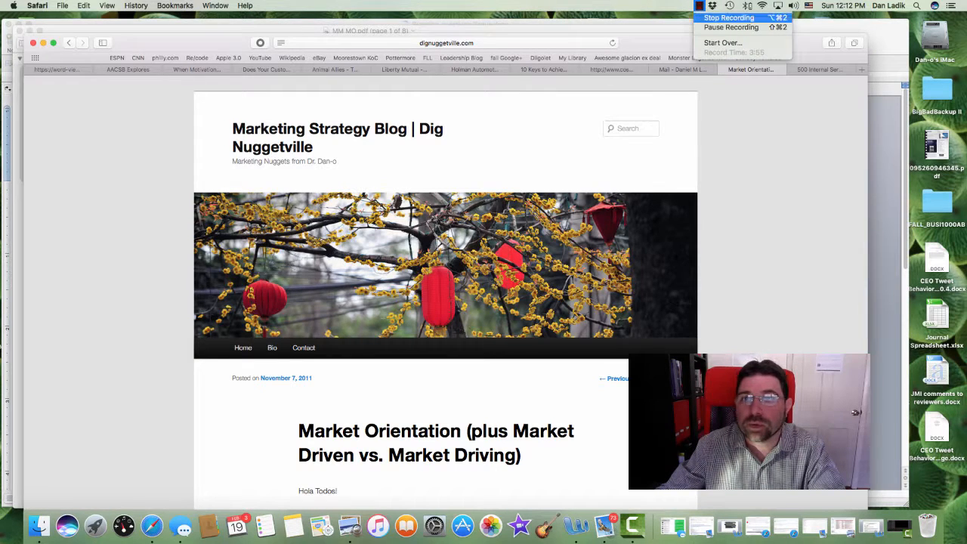